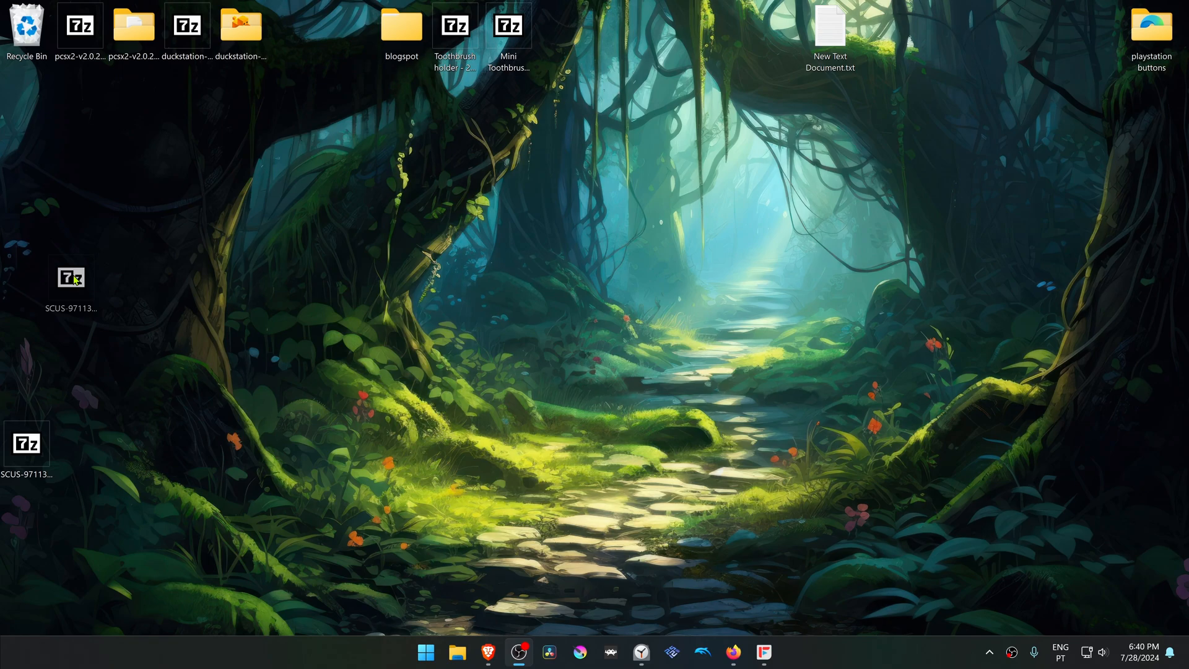
- Bring up the context menu for the SCUS-97113 7z archive on the desktop
right_click(70, 276)
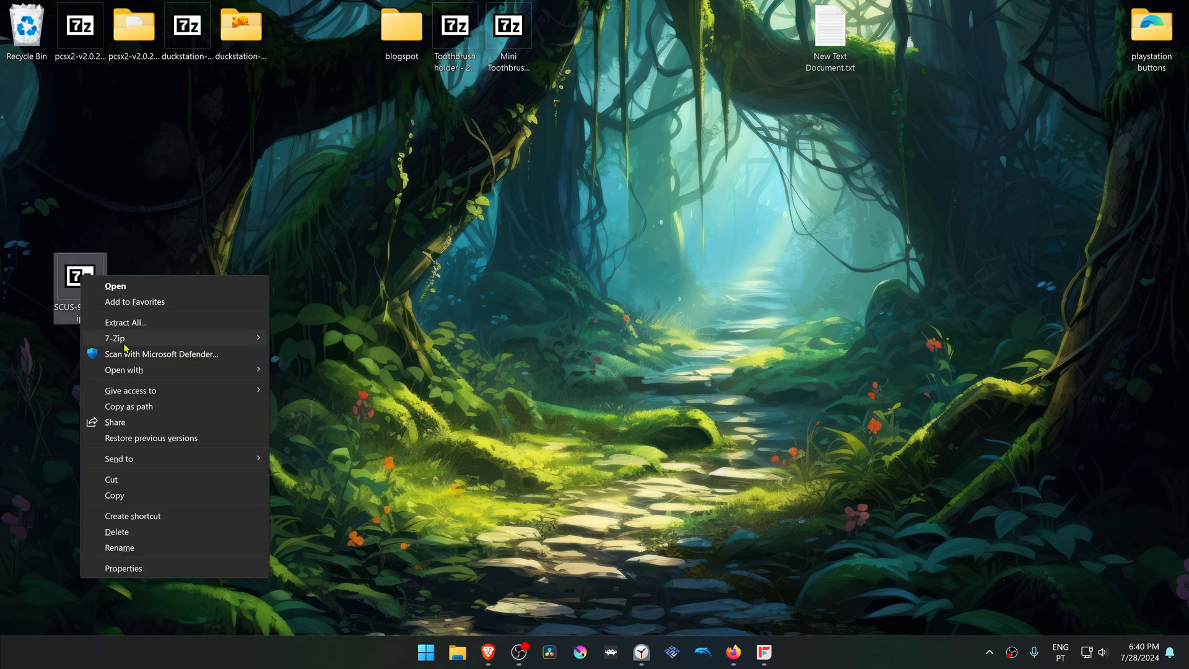